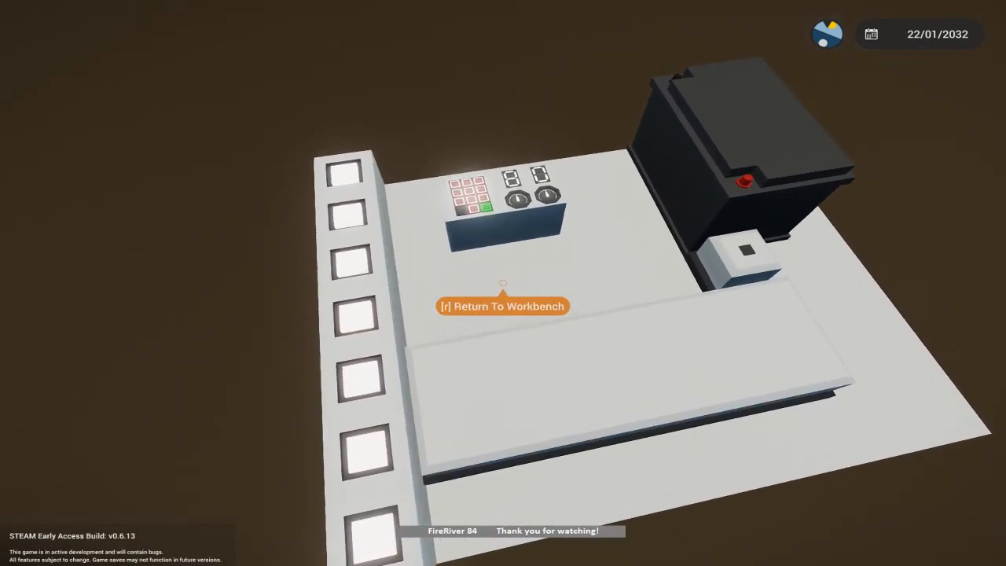
Return the spawned vehicle to the workbench editor.
key("r")
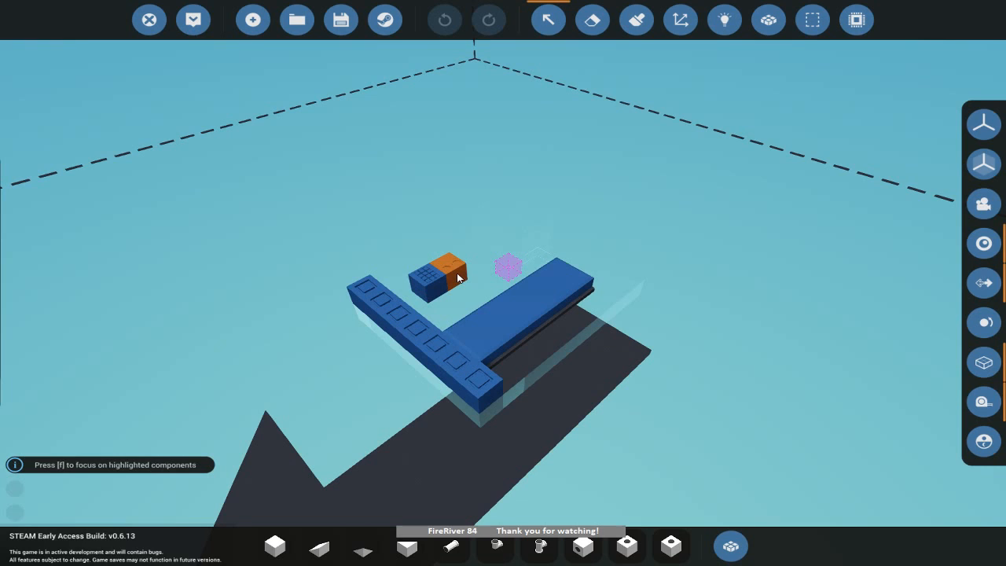
Browse Instrument 1's Channel In Start list and leave it on channel 1.
left_click(437, 275)
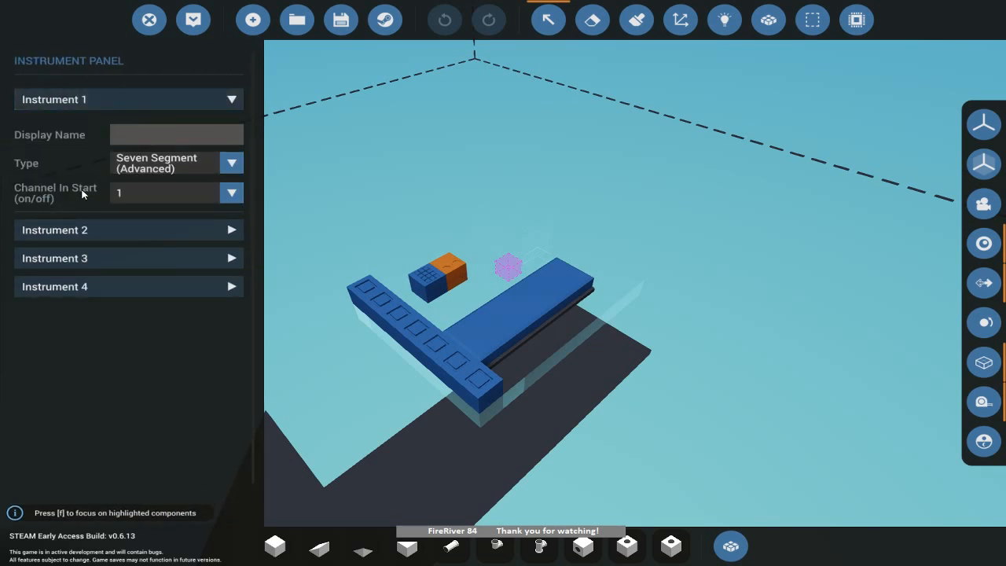
left_click(176, 191)
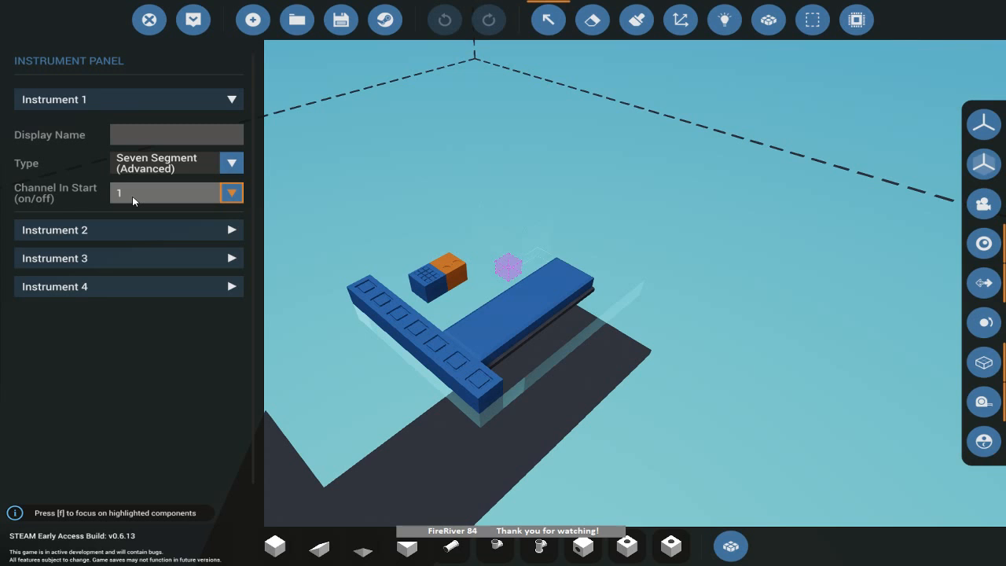
left_click(230, 192)
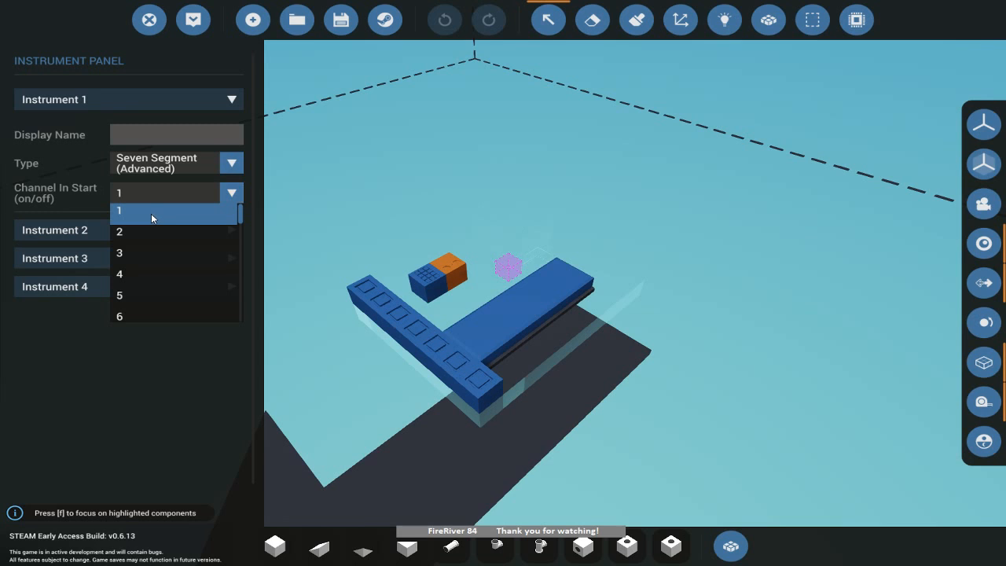
mouse_move(173, 295)
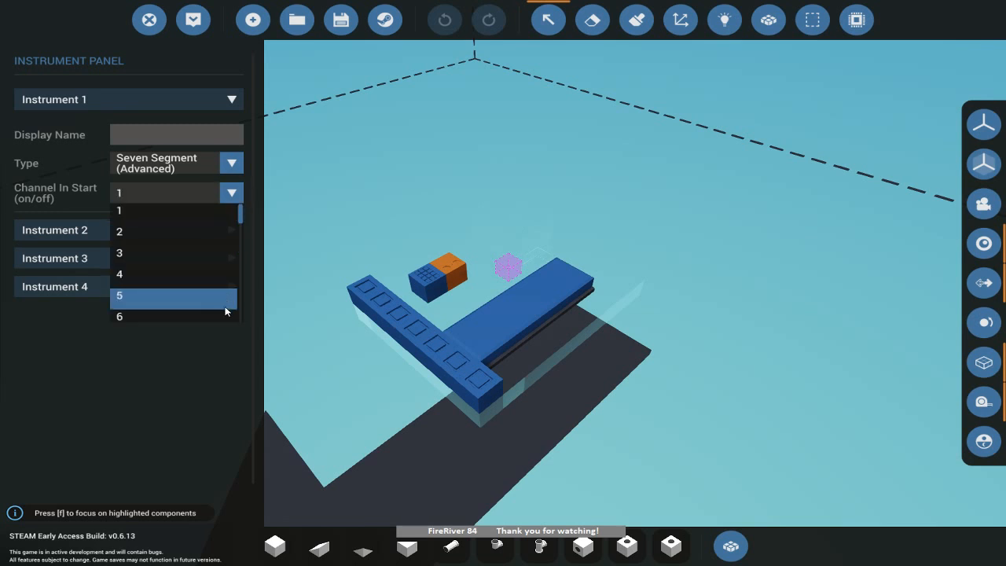
scroll("down", 3)
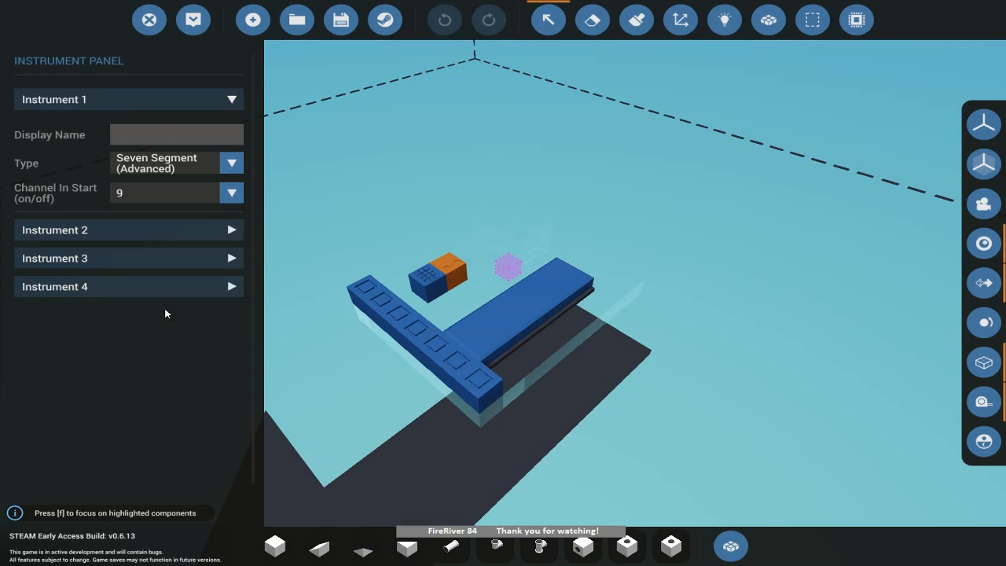
left_click(229, 192)
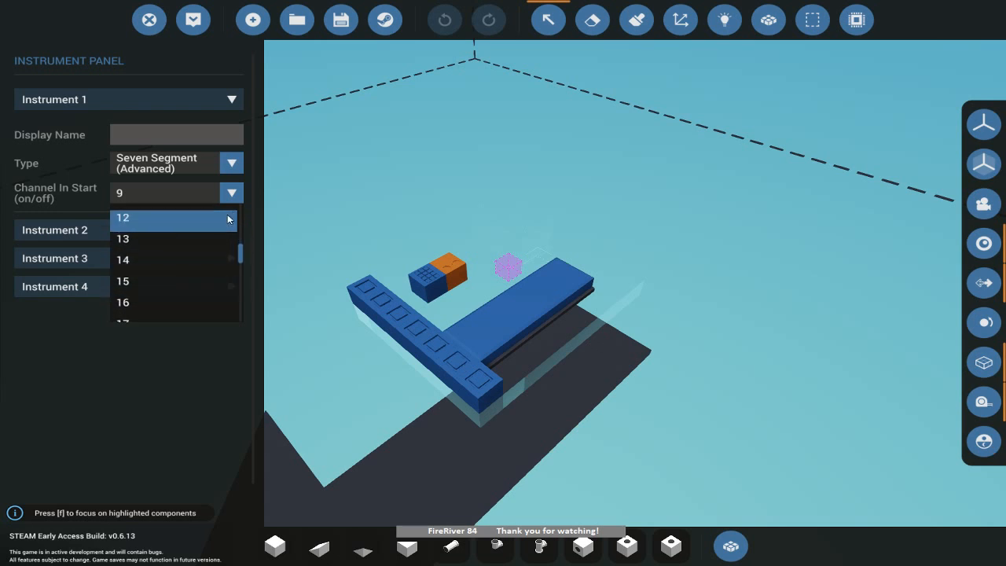
scroll("down", 3)
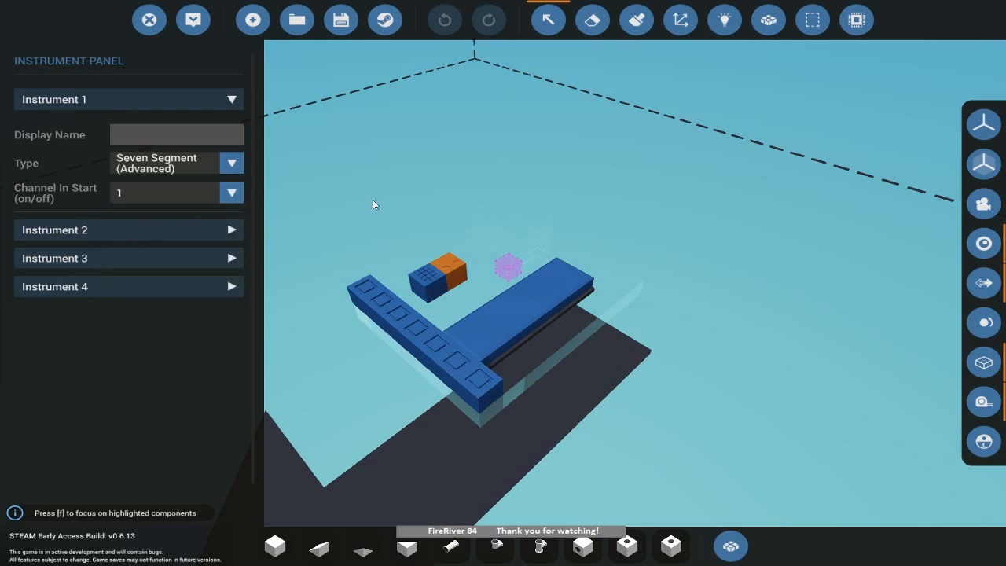
mouse_move(503, 171)
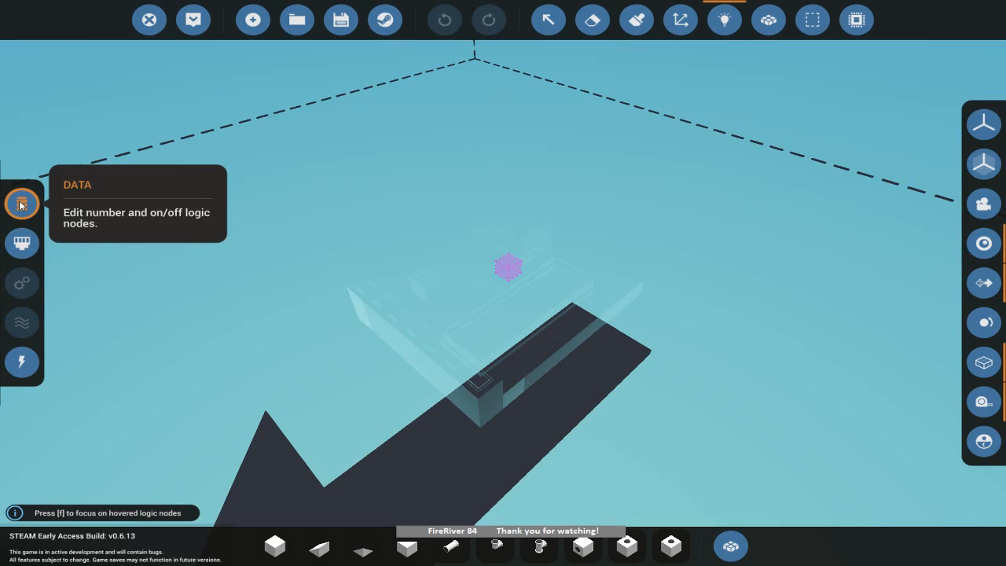
Show composite logic connections and request to edit the panel's microcontroller.
left_click(22, 202)
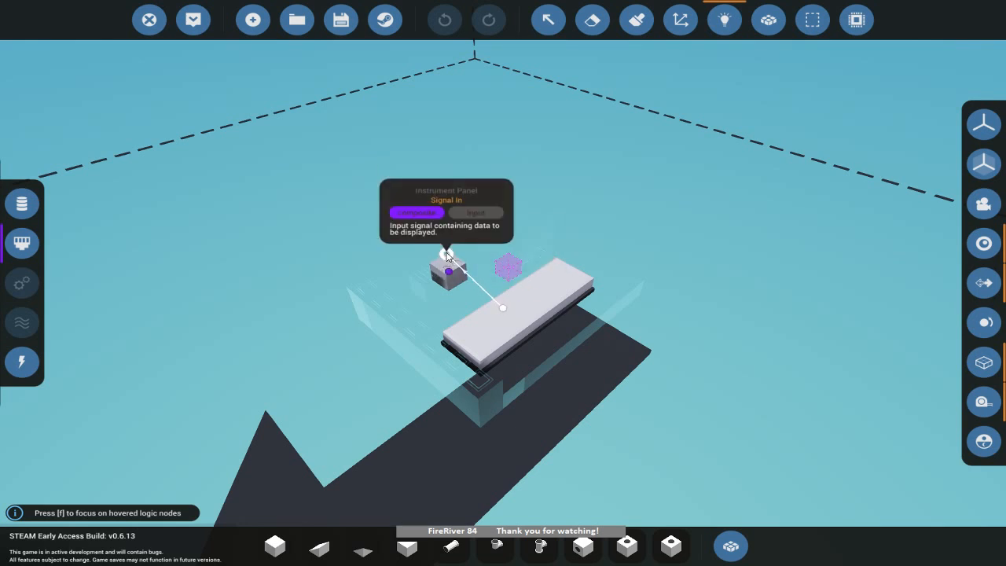
left_click(22, 242)
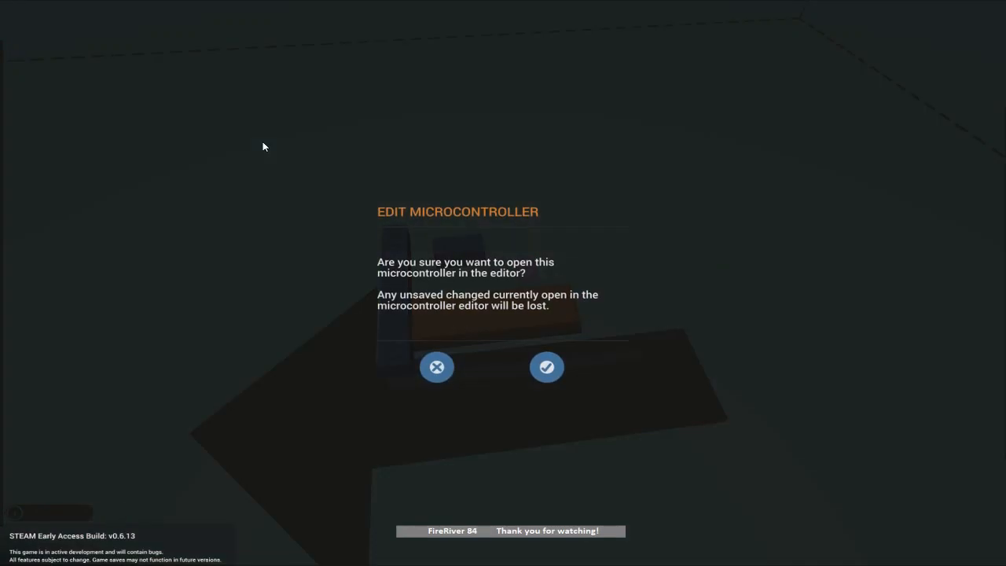
mouse_move(547, 367)
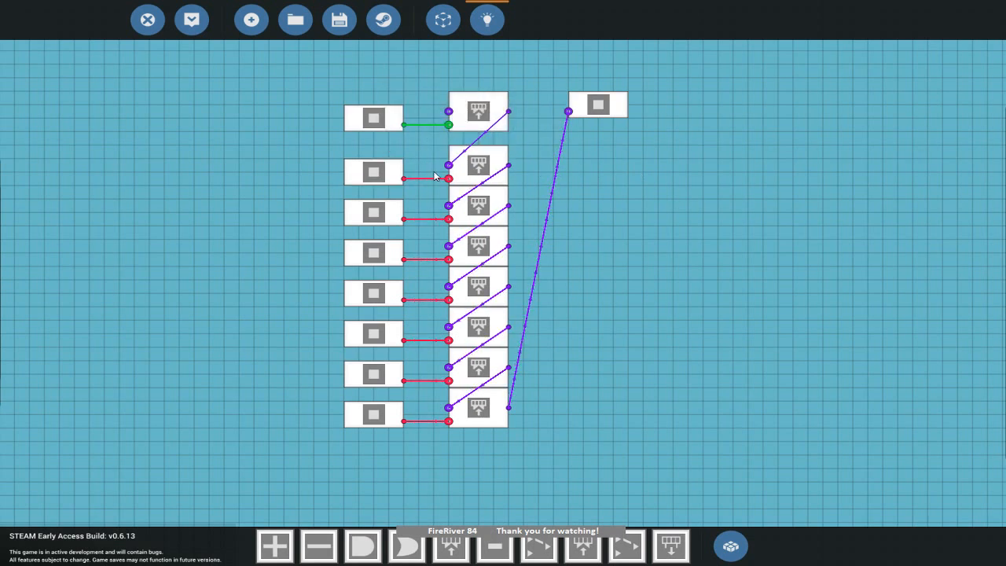
Adjust the schematic's composite write nodes and confirm updating the microcontroller.
left_click(478, 246)
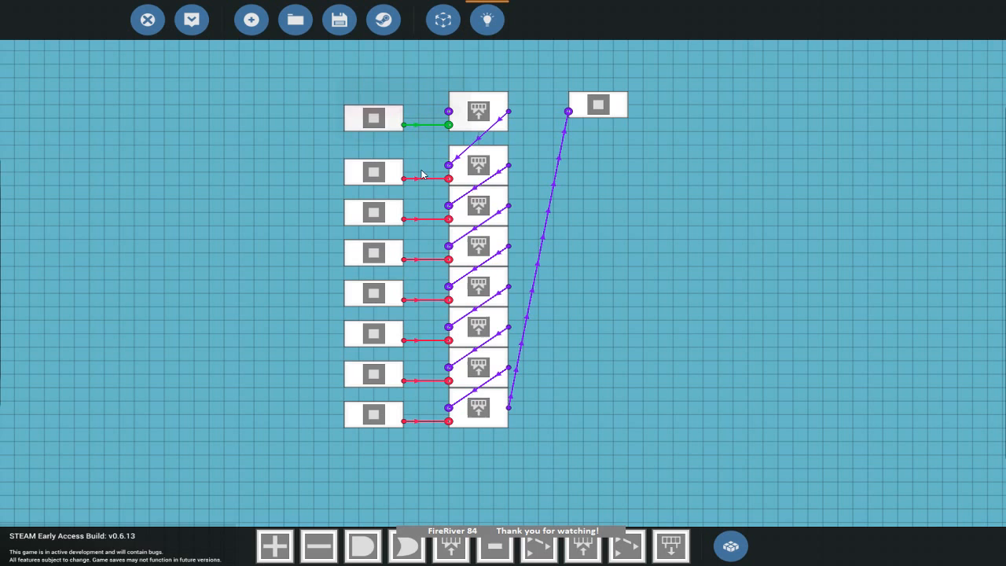
left_click(478, 204)
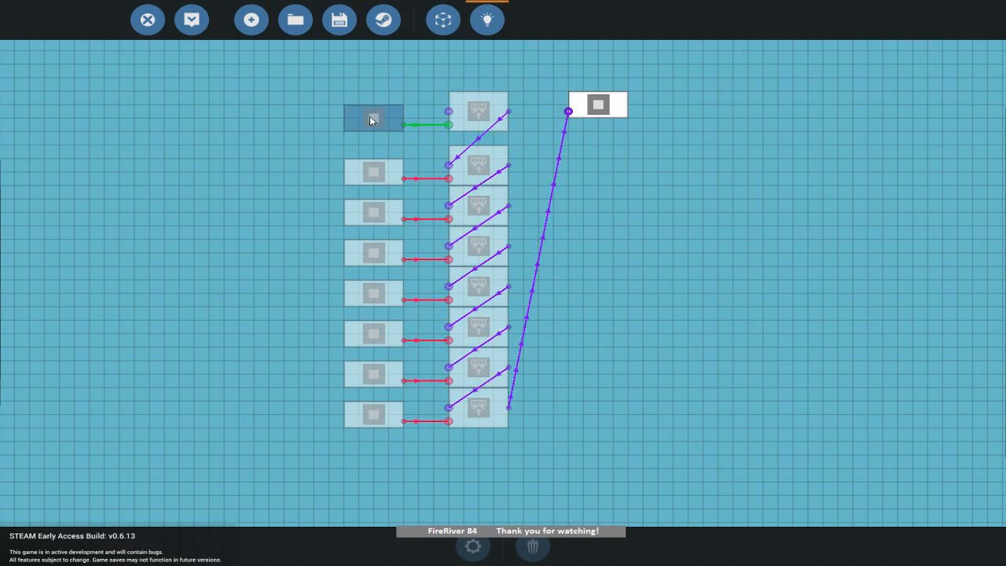
mouse_move(296, 18)
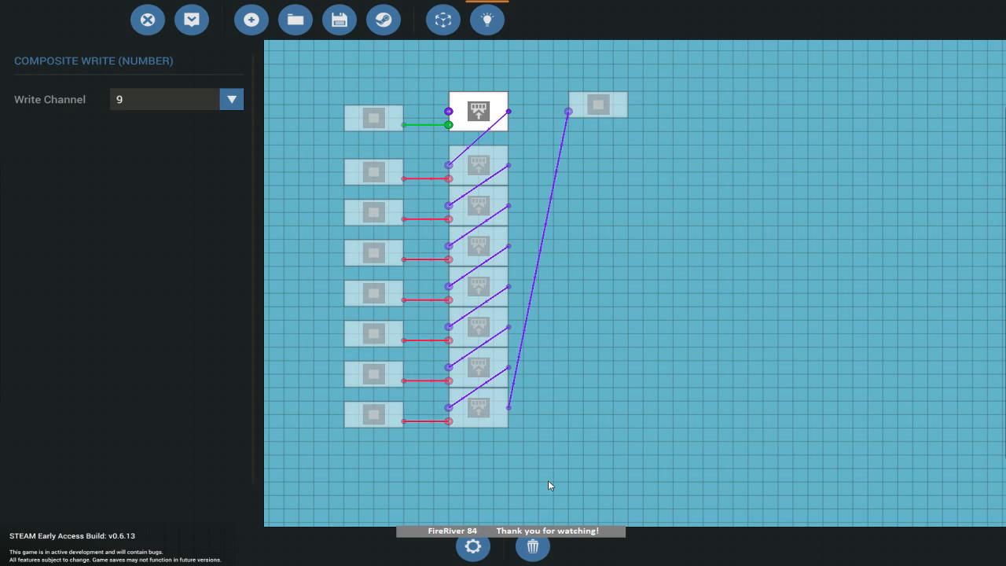
mouse_move(296, 19)
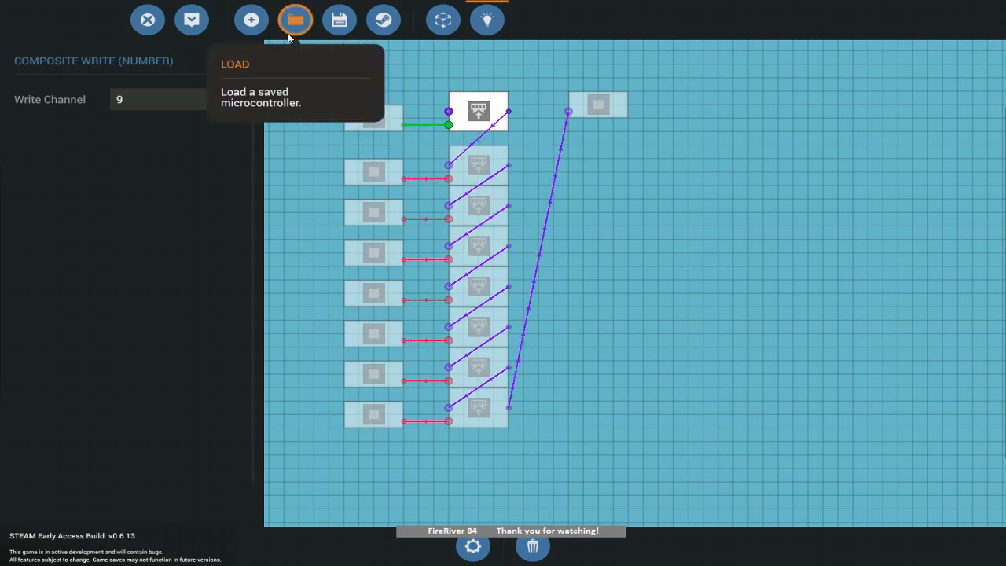
left_click(295, 19)
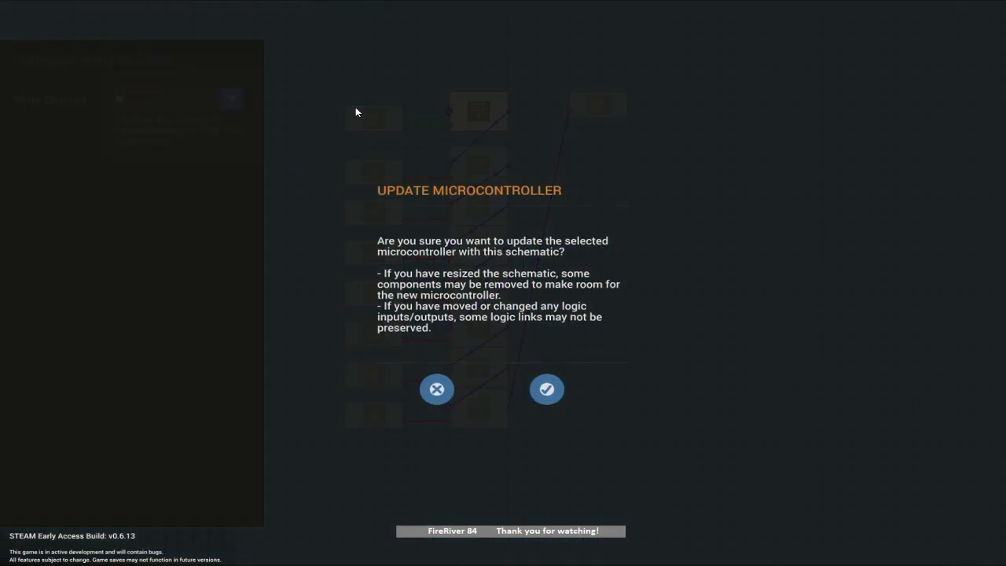
left_click(547, 389)
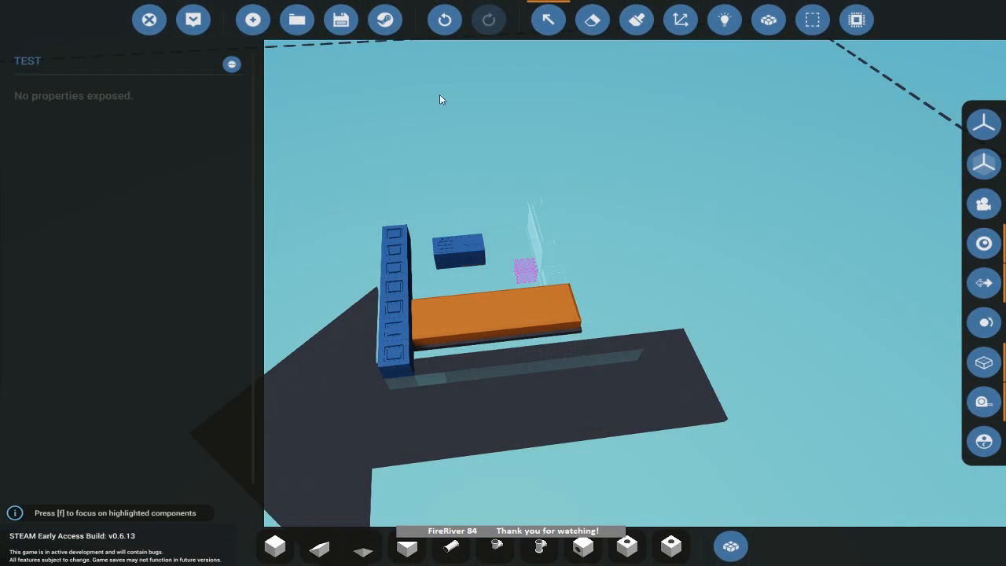
mouse_move(472, 239)
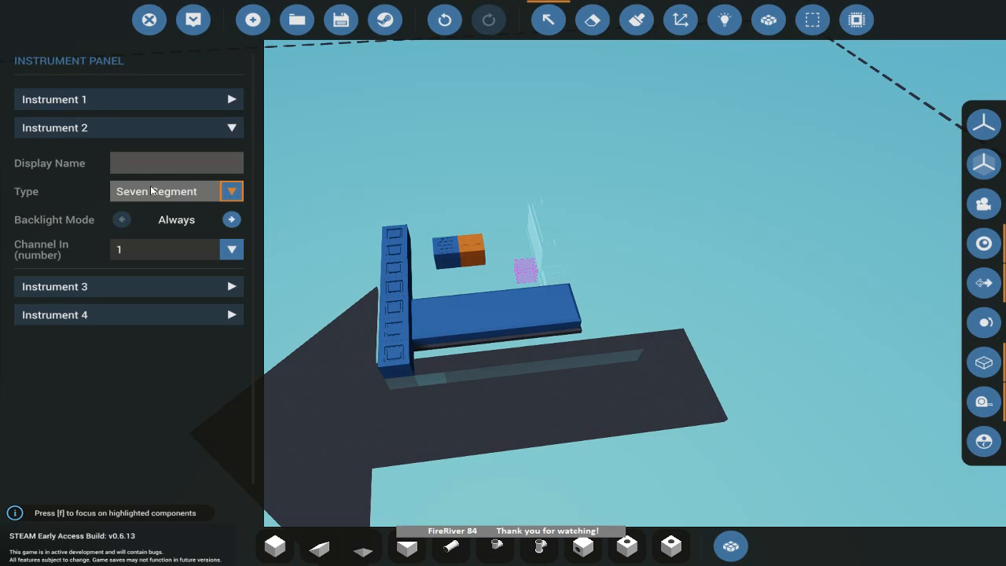
Set Instrument 2's type to Seven Segment on channel 1.
left_click(231, 248)
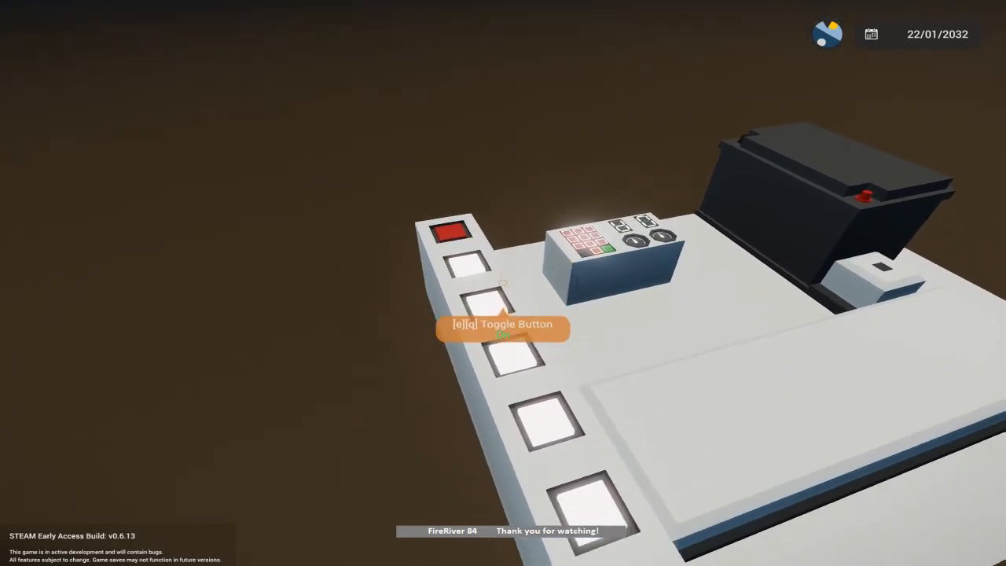
Flip the remaining toggle buttons so all seven show off.
left_click(503, 322)
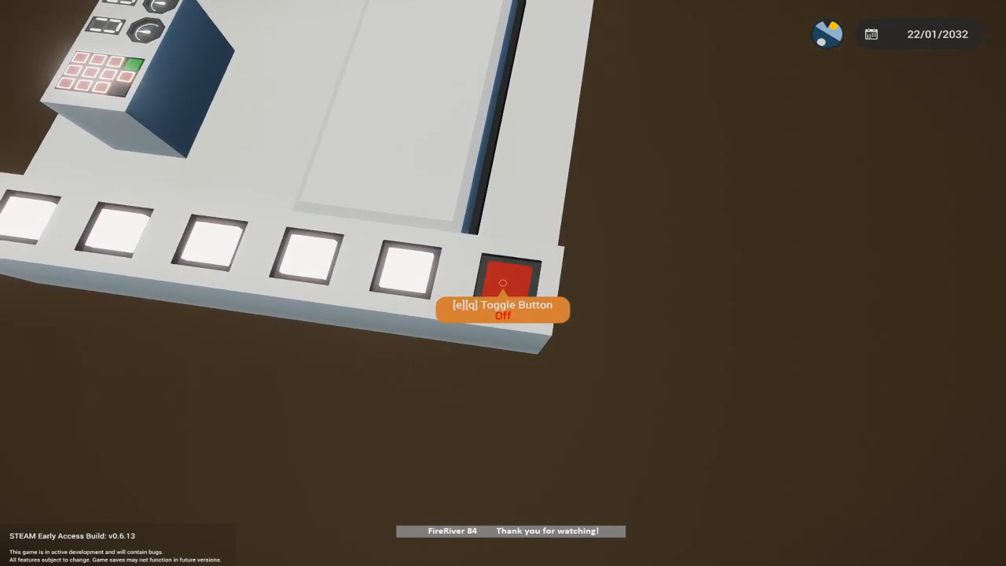
left_click(503, 283)
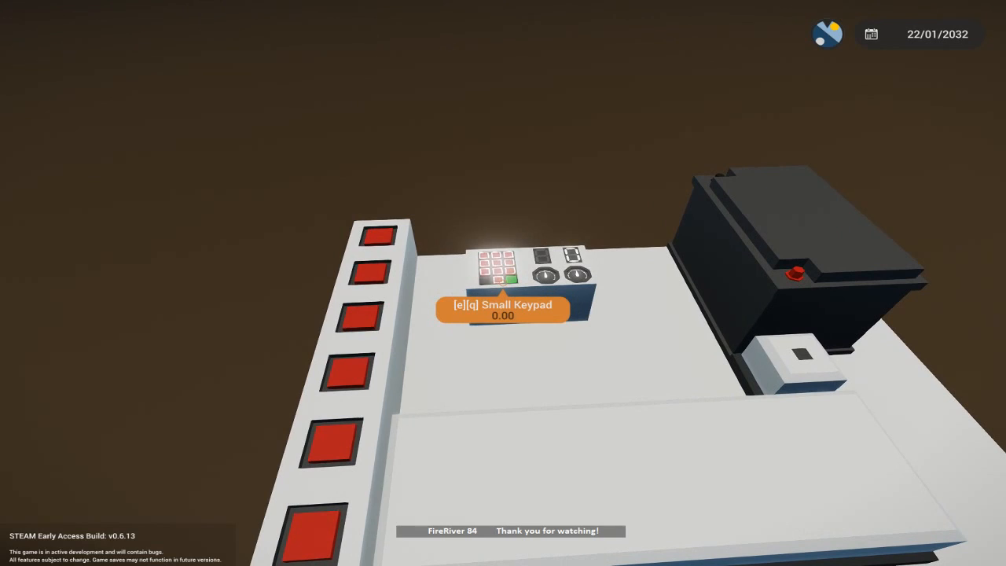
Set the small keypad's A value to 1.00 and confirm it.
left_click(503, 275)
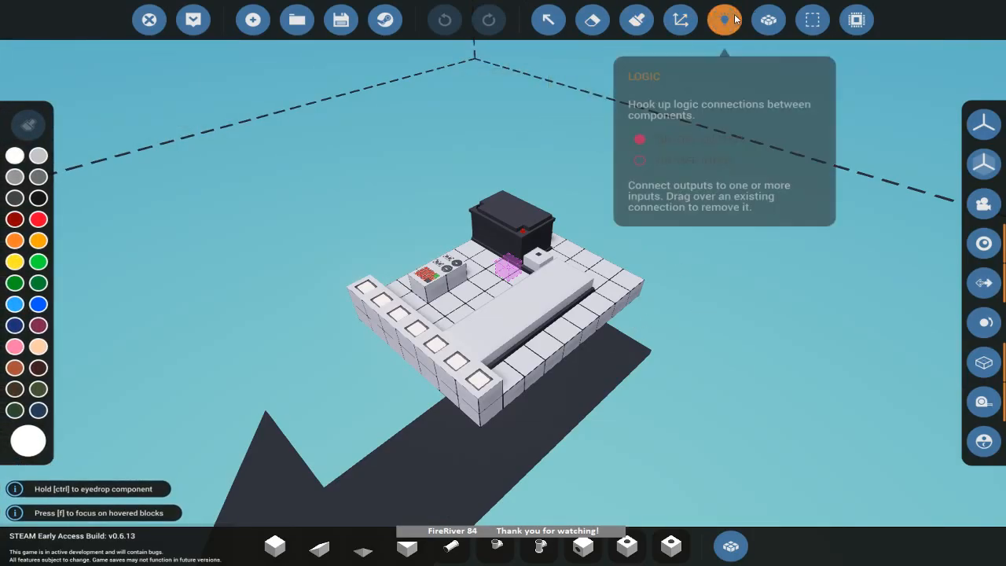
left_click(723, 19)
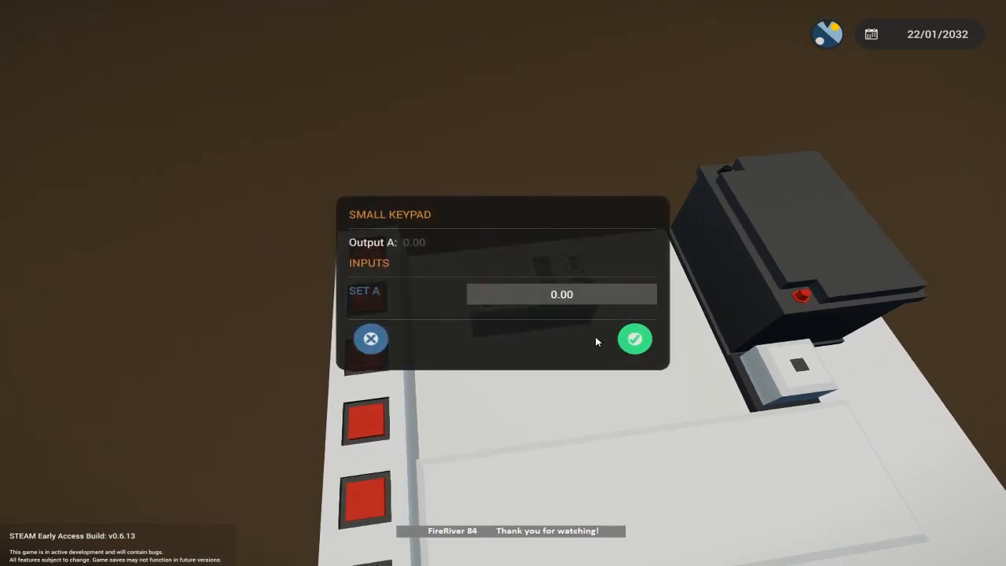
left_click(635, 340)
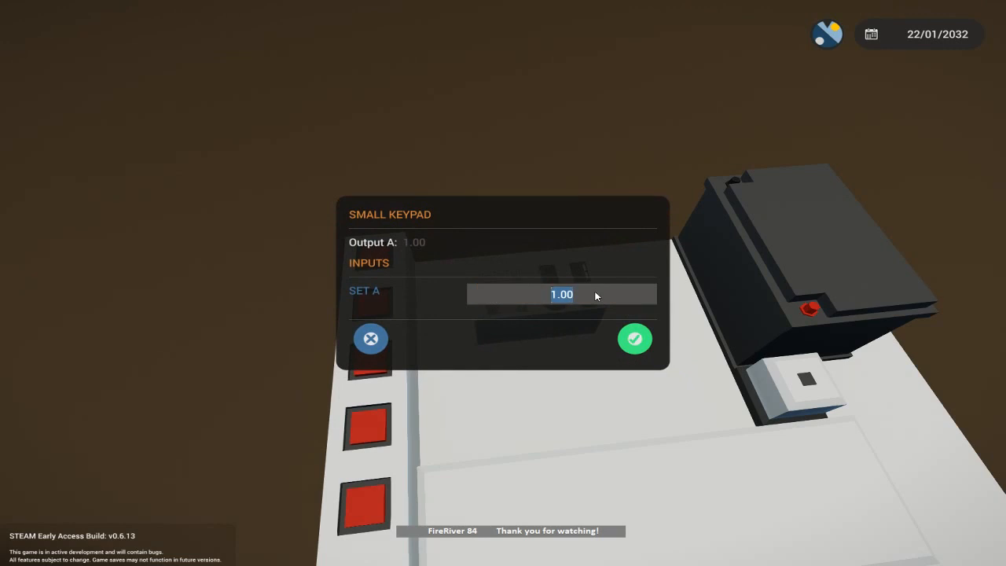
left_click(635, 338)
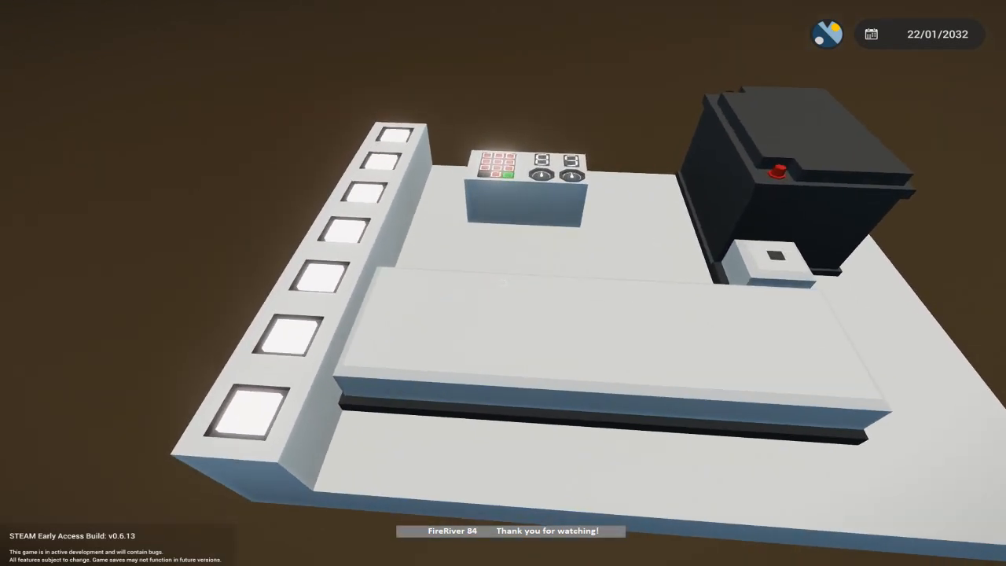
Back in the editor, expand Instrument 1 showing Seven Segment (Advanced) on channel 1.
left_click(193, 19)
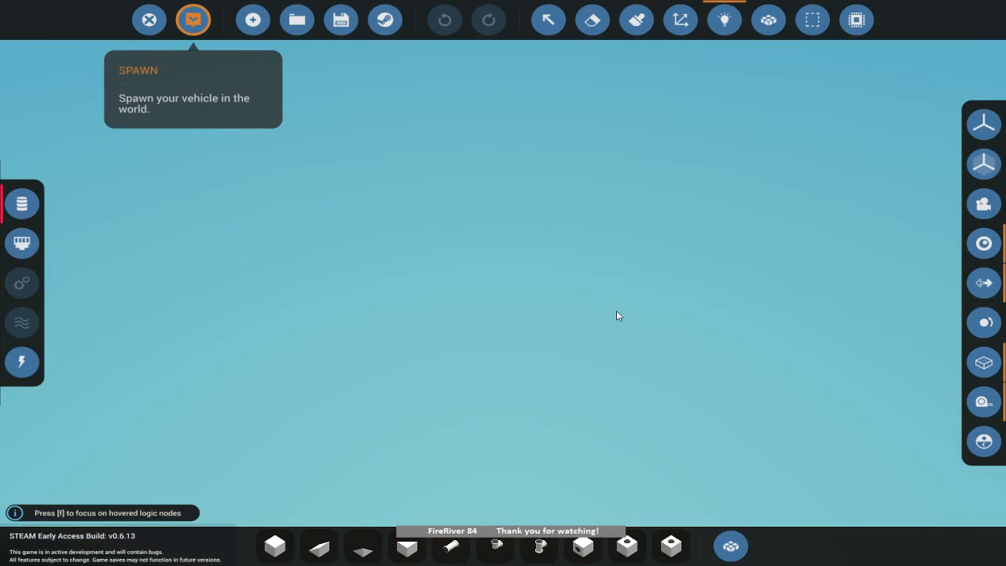
left_click(191, 19)
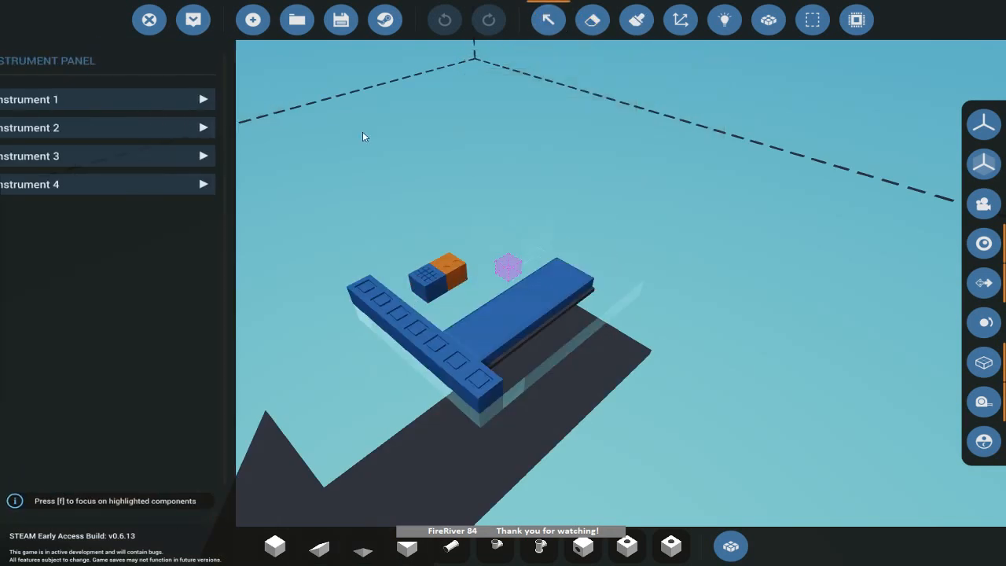
left_click(102, 99)
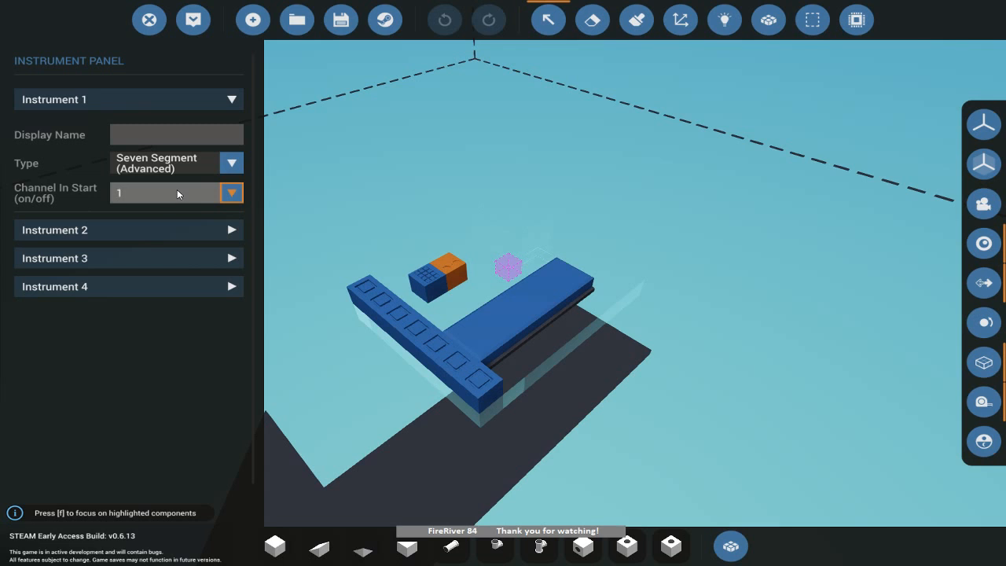
mouse_move(183, 196)
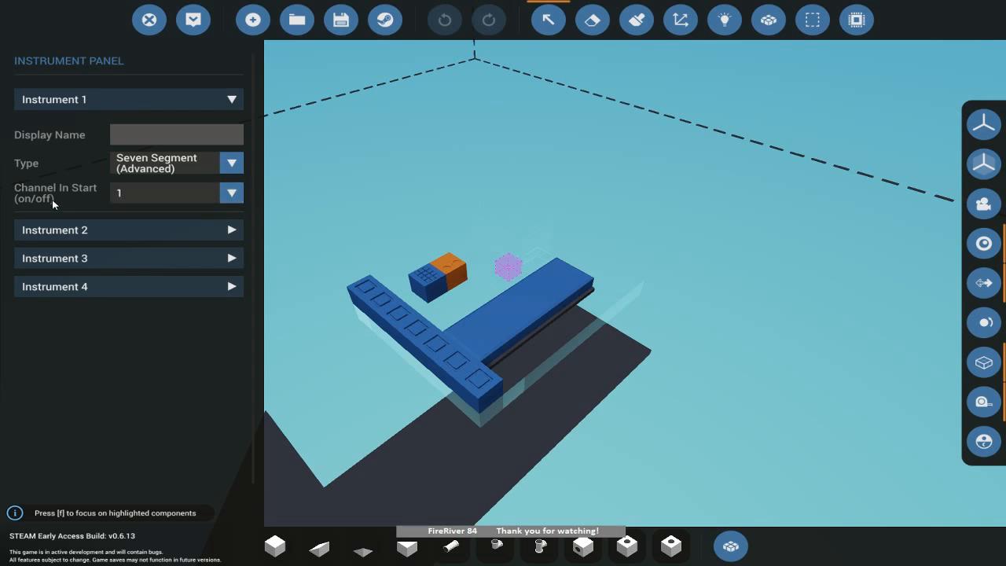
mouse_move(97, 190)
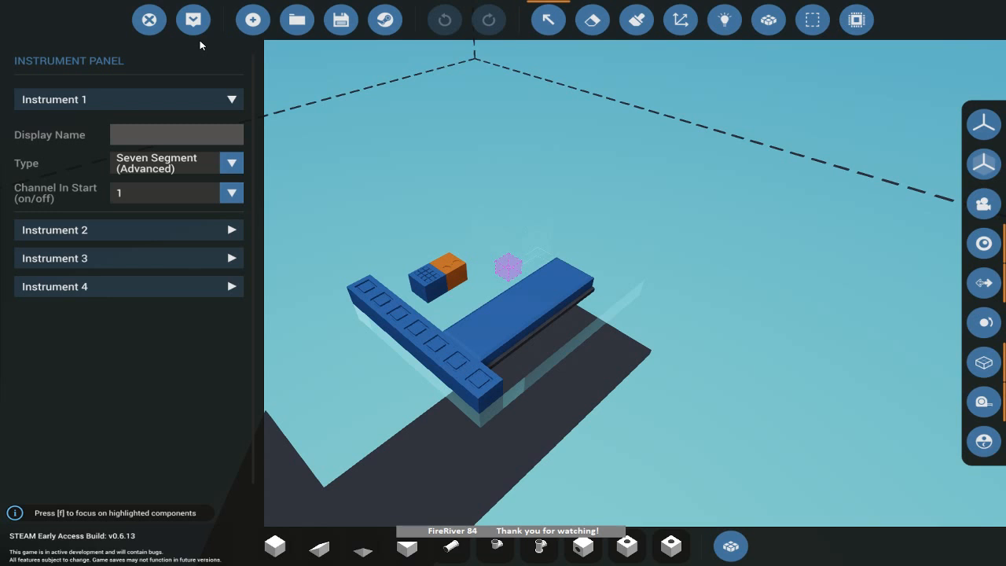
mouse_move(365, 154)
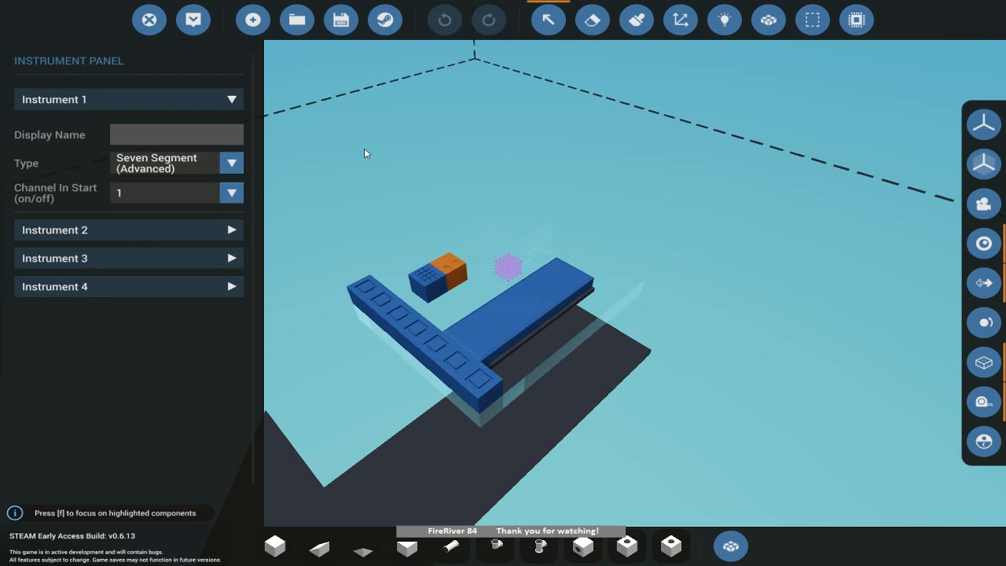
mouse_move(983, 282)
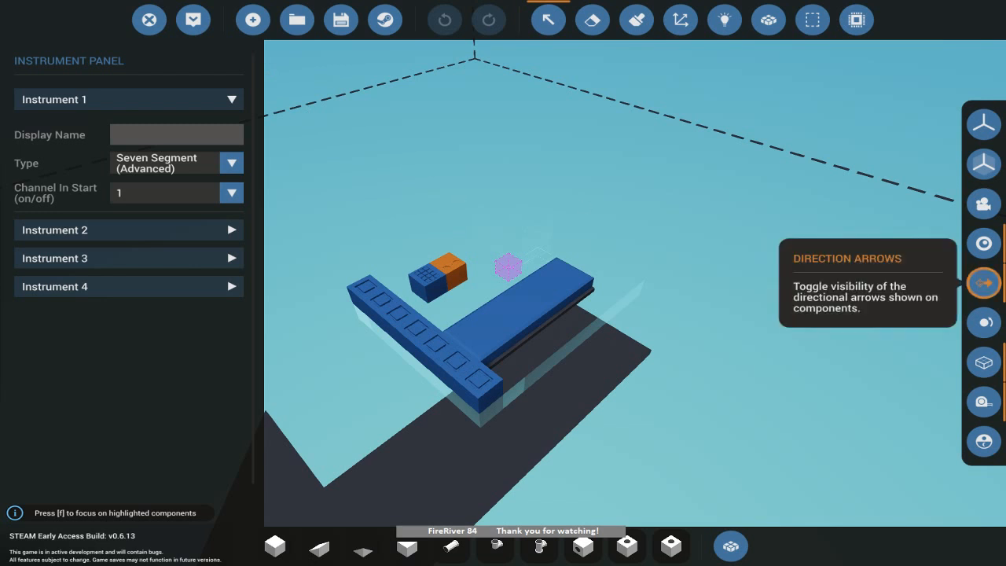